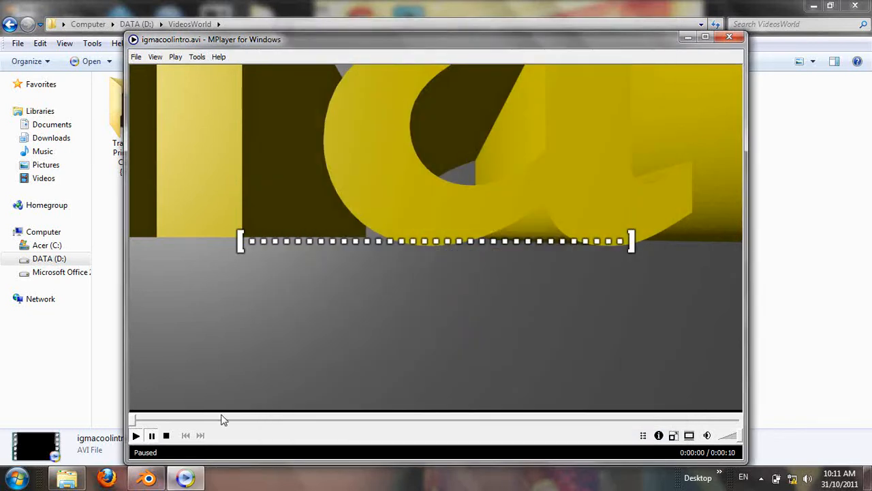
Play igmacoolintro.avi through in MPlayer and then stop playback
left_click(135, 436)
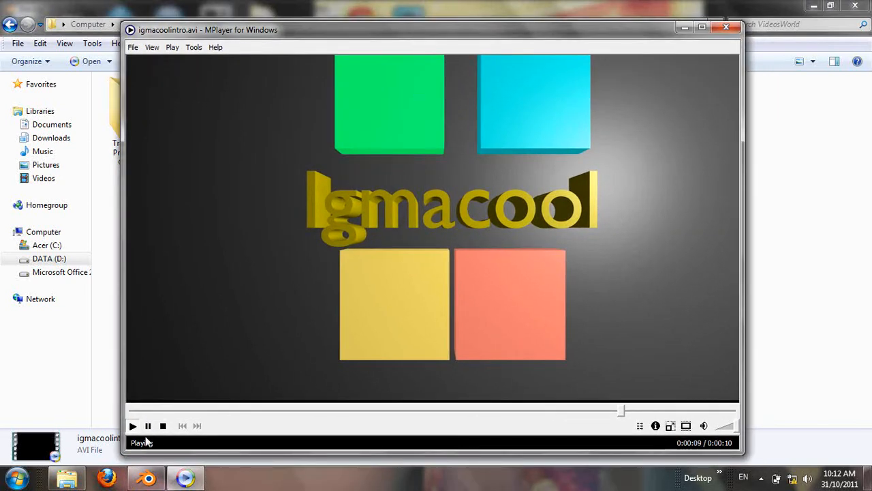
left_click(164, 425)
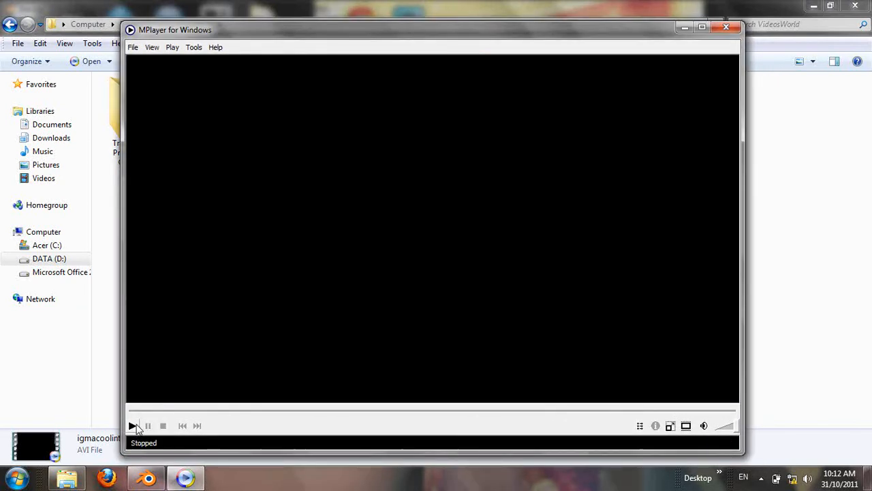
left_click(131, 425)
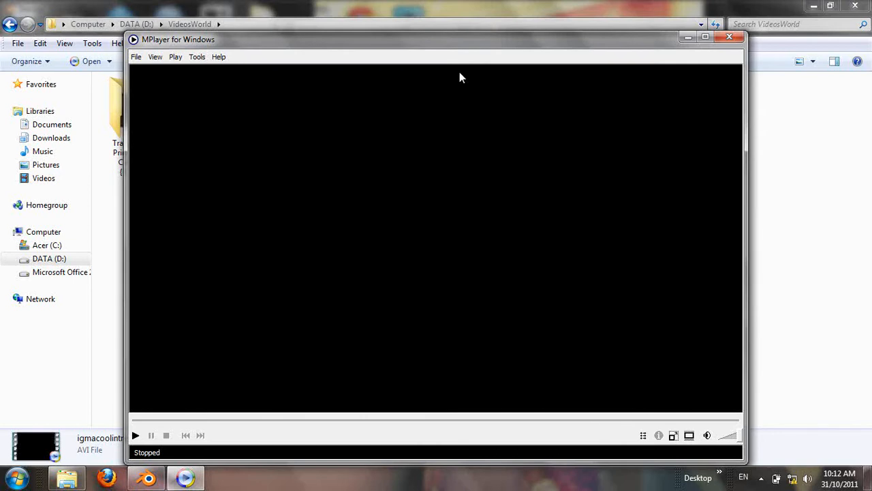
Switch to the Blender default scene and select the cube
left_click(145, 477)
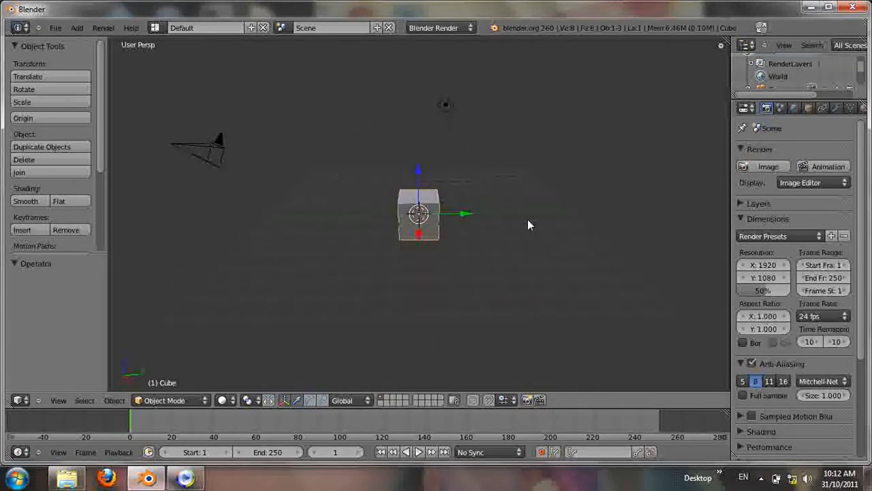
mouse_move(439, 224)
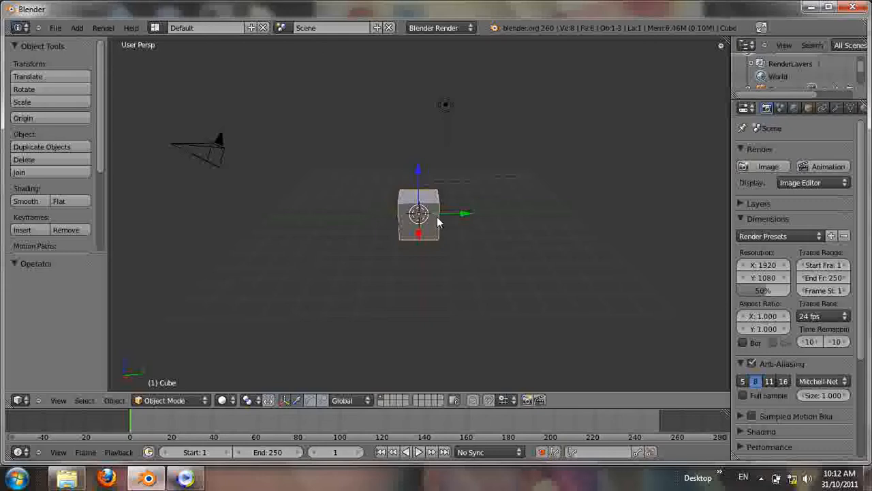
right_click(436, 217)
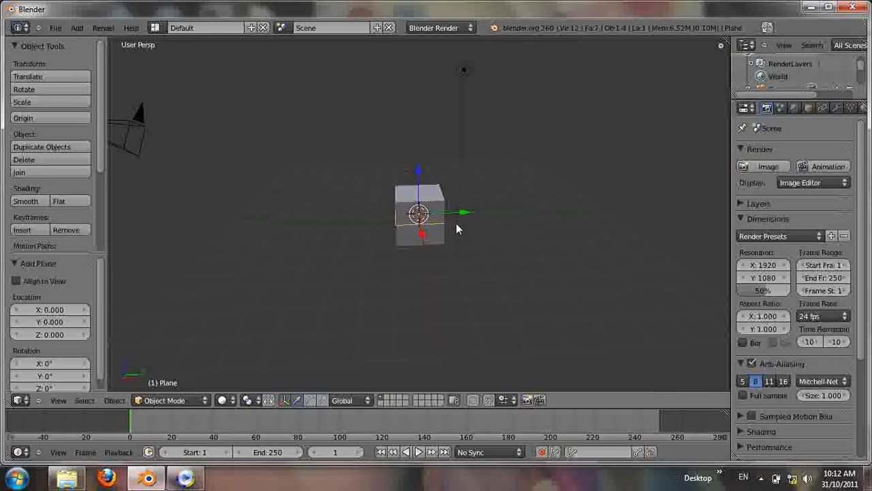
mouse_move(461, 226)
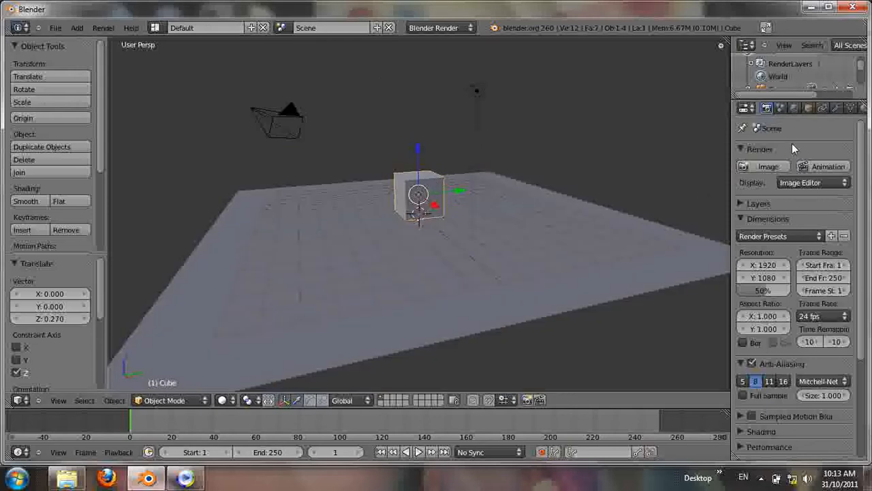
mouse_move(735, 196)
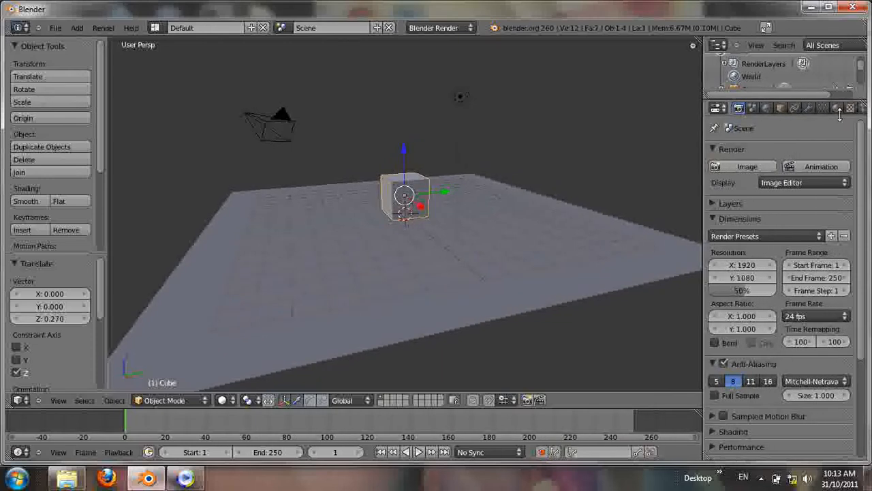
mouse_move(840, 115)
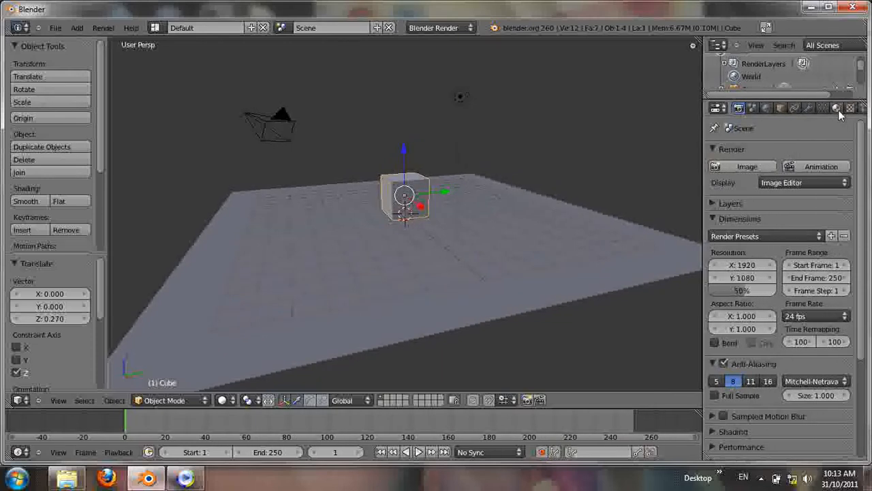
Set the cube material's diffuse colour to white and its Emit value to 0.43
left_click(837, 107)
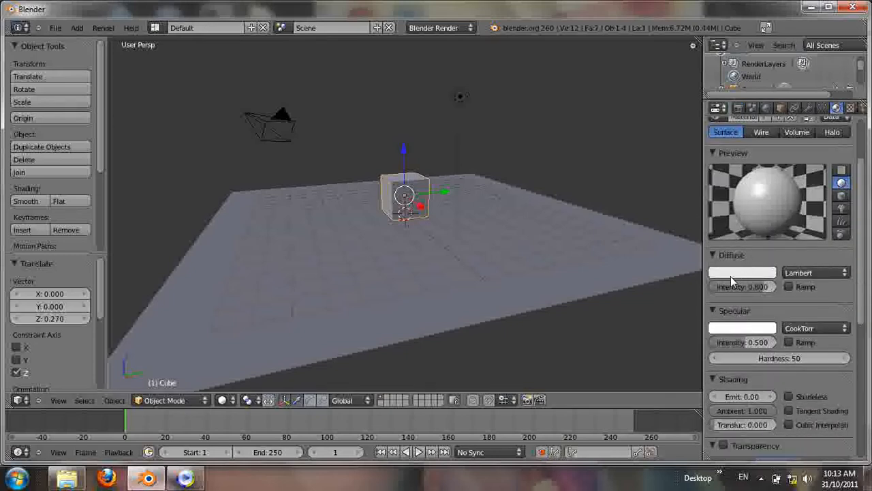
left_click(741, 273)
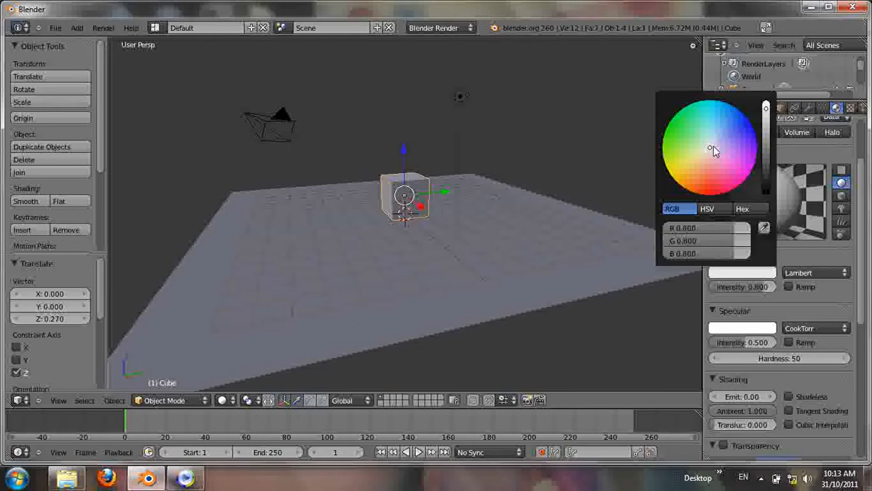
left_click(712, 149)
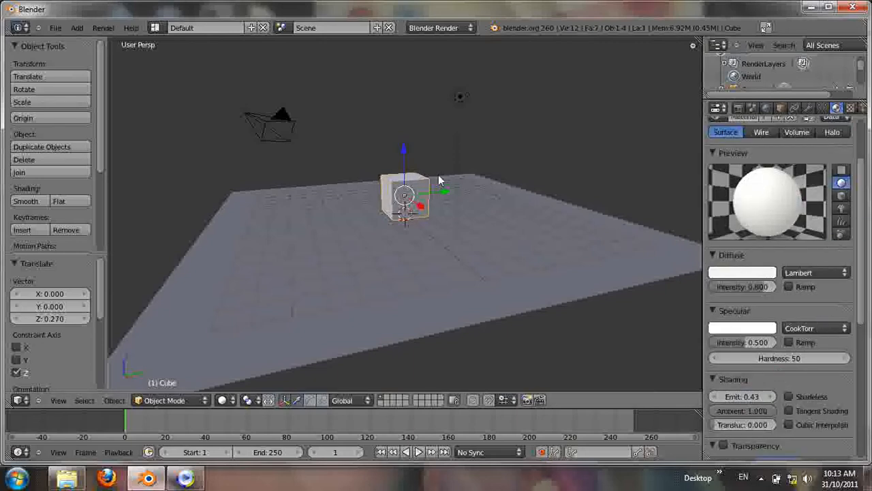
left_click_drag(439, 180, 516, 265)
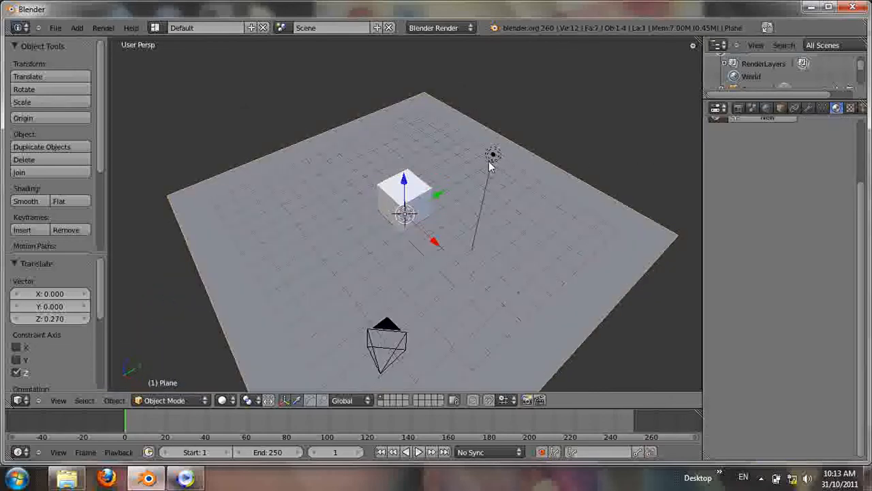
Select the lamp and delete it, leaving the cube, plane and camera
left_click(494, 156)
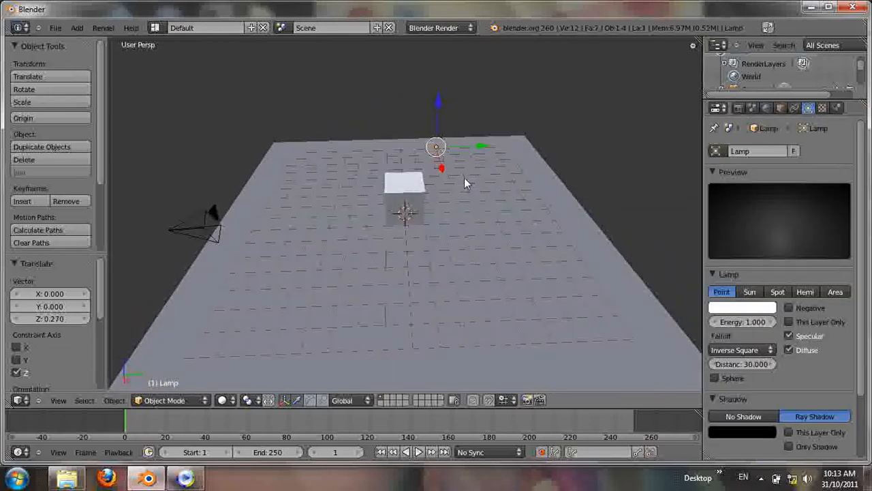
mouse_move(450, 161)
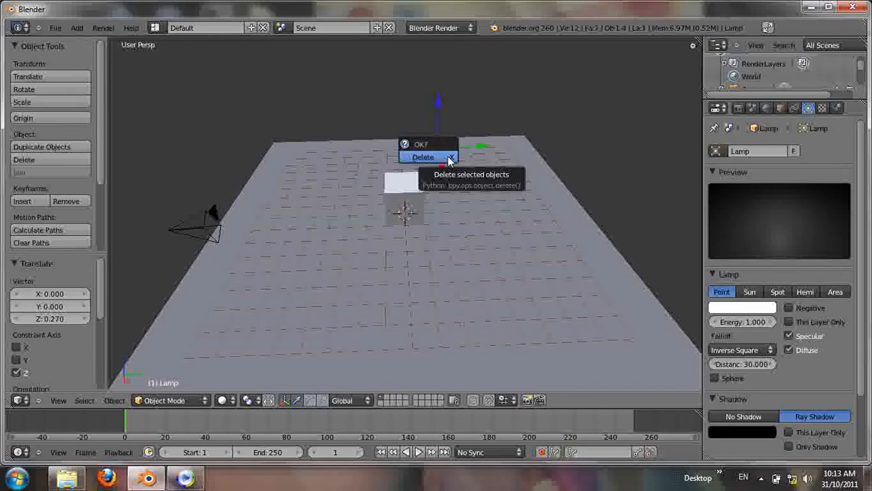
left_click(423, 157)
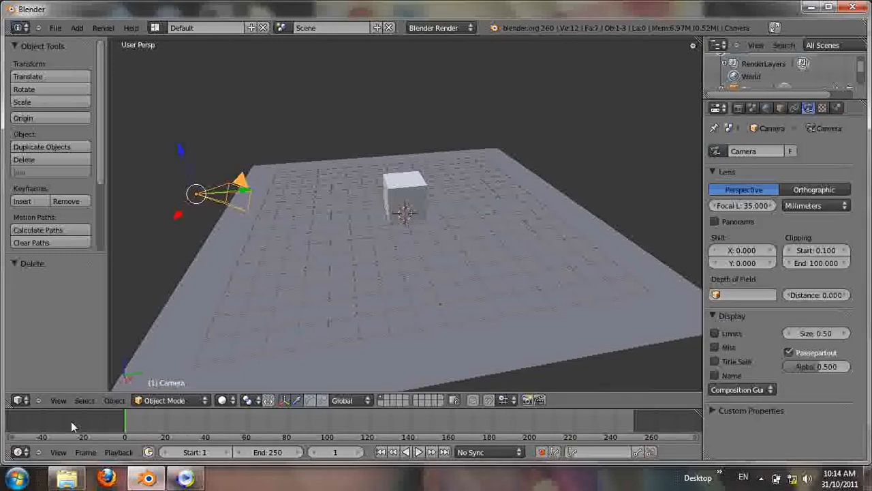
Switch the 3D View to camera perspective to frame the cube on the plane
left_click(57, 401)
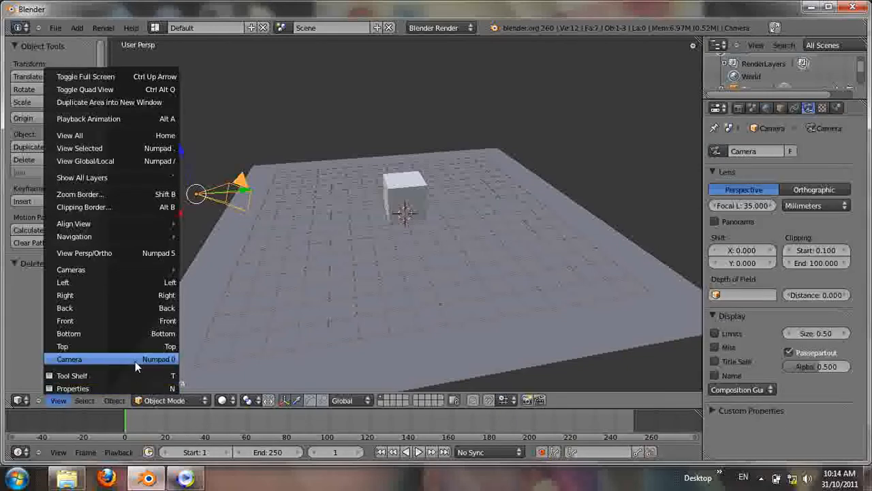
left_click(68, 359)
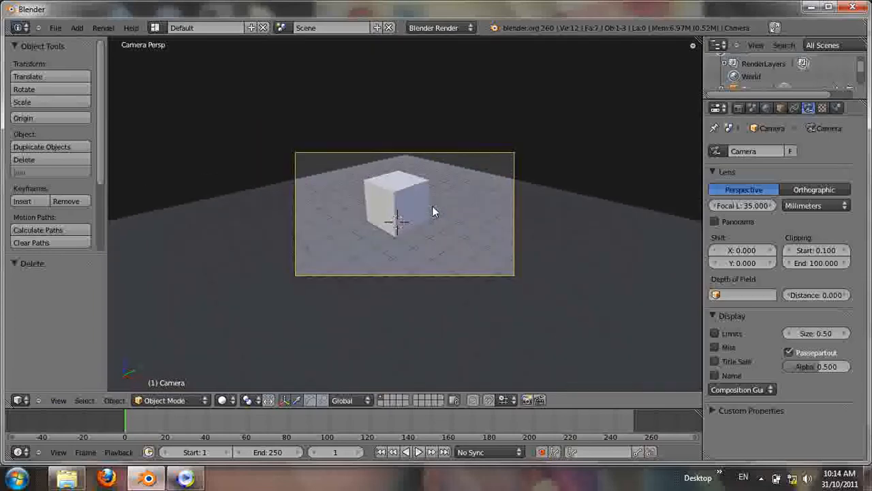
scroll("up", 3)
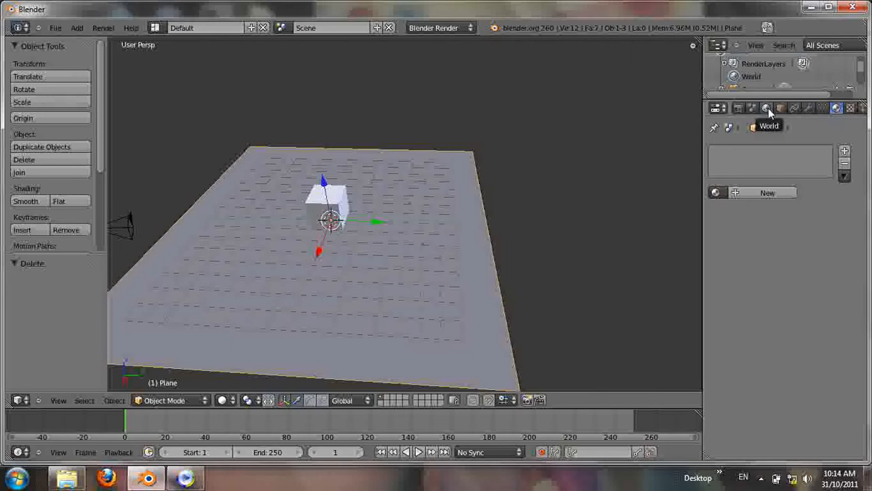
Create new world settings with Indirect Lighting enabled and Gather set to Approximate
left_click(766, 108)
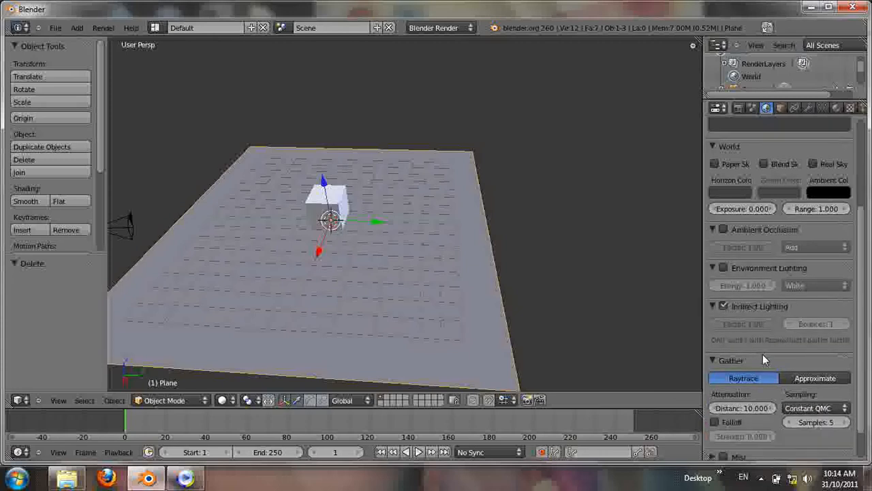
scroll("down", 3)
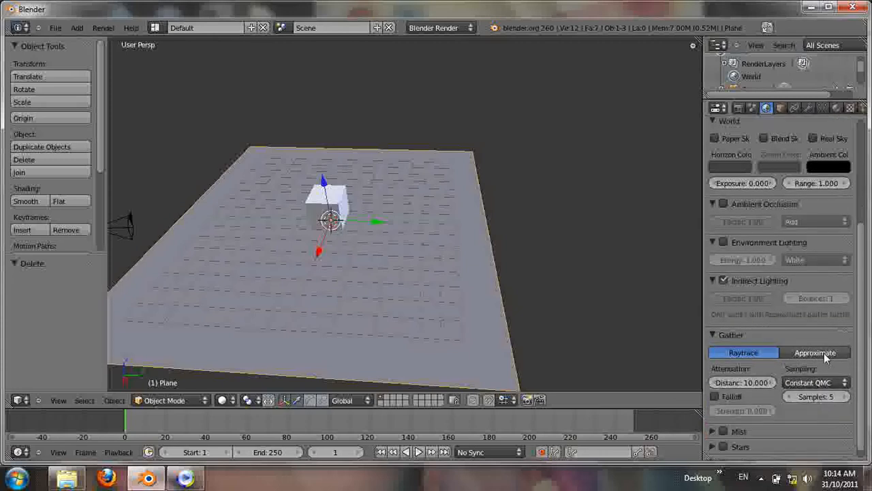
left_click(816, 352)
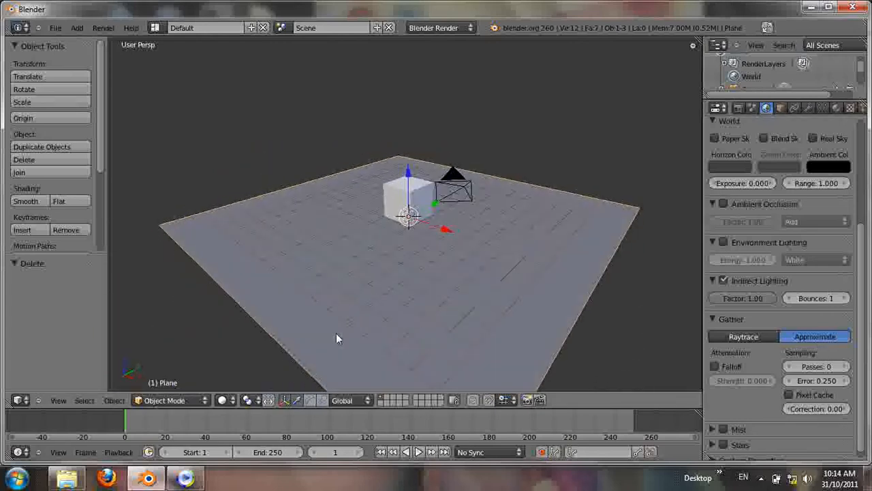
Return to camera view (Numpad 0) ready to render the glowing cube
key("KP_0")
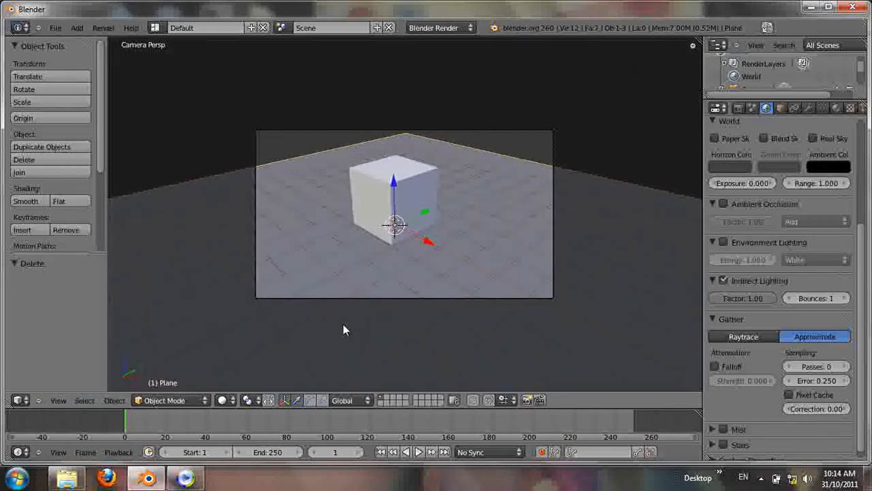
mouse_move(392, 300)
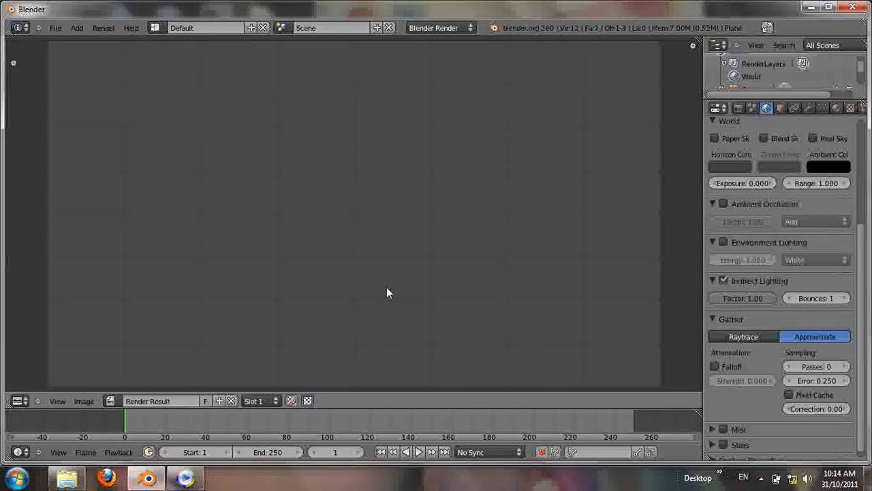
mouse_move(448, 238)
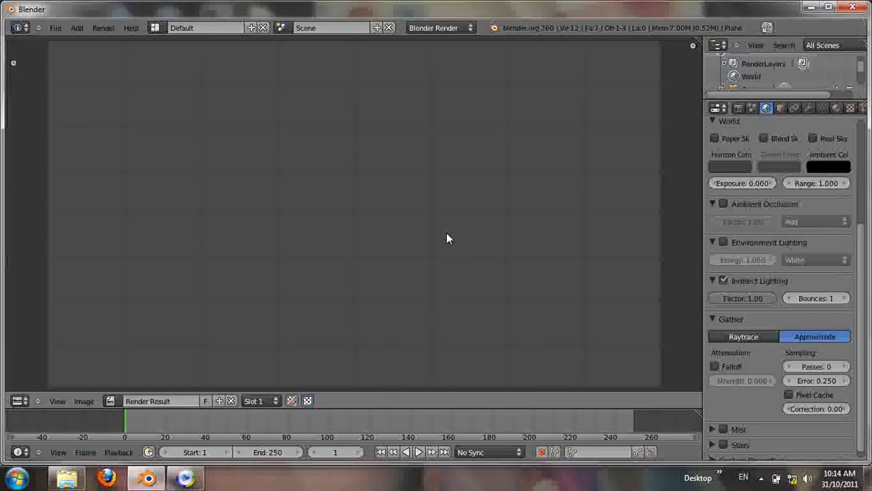
mouse_move(374, 121)
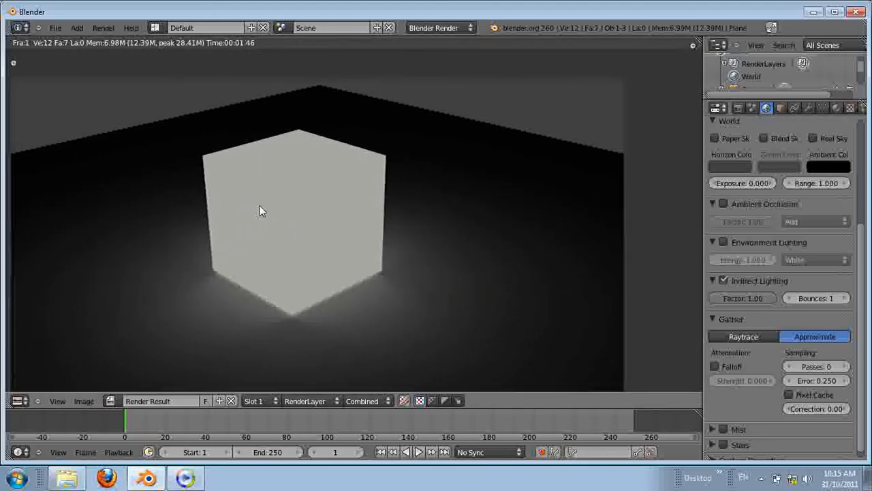
mouse_move(227, 249)
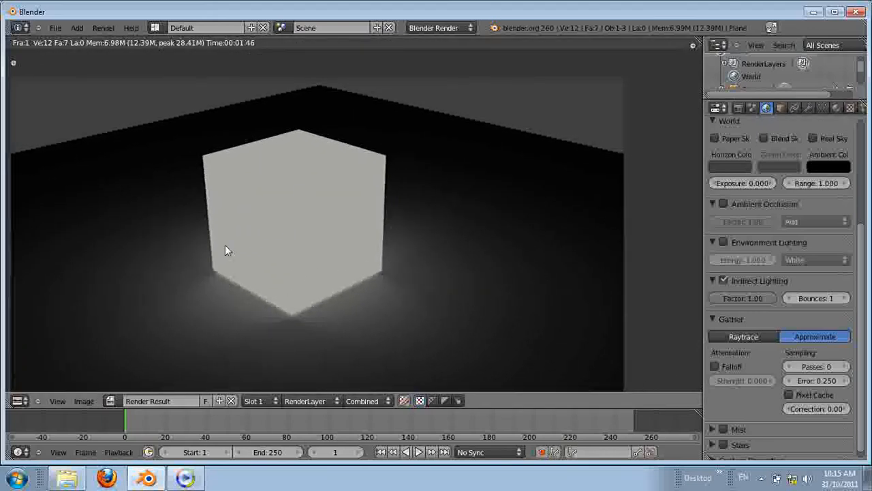
mouse_move(428, 246)
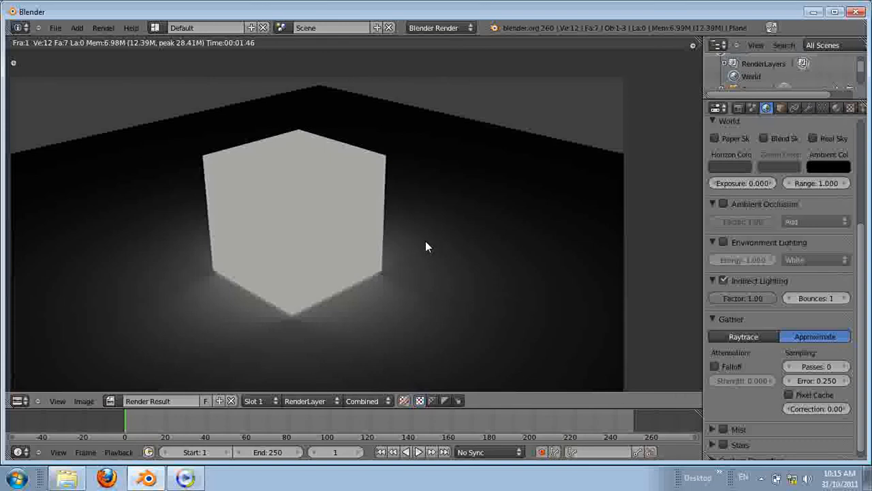
mouse_move(231, 280)
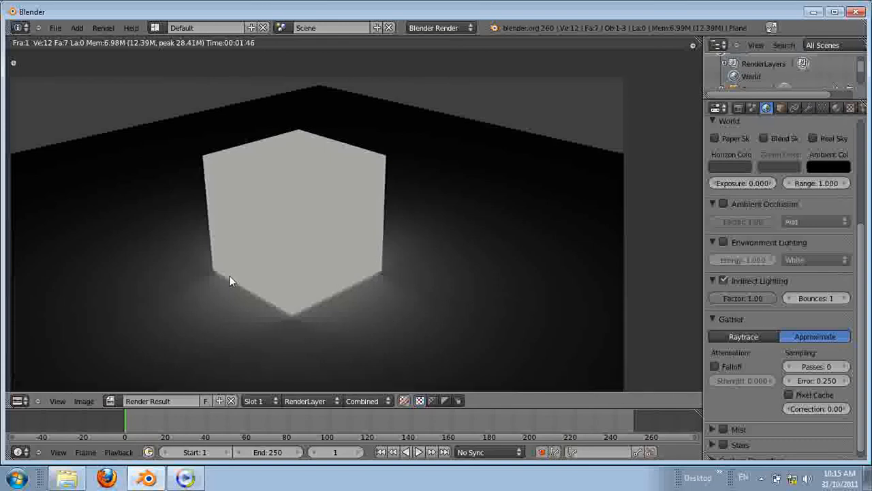
mouse_move(420, 297)
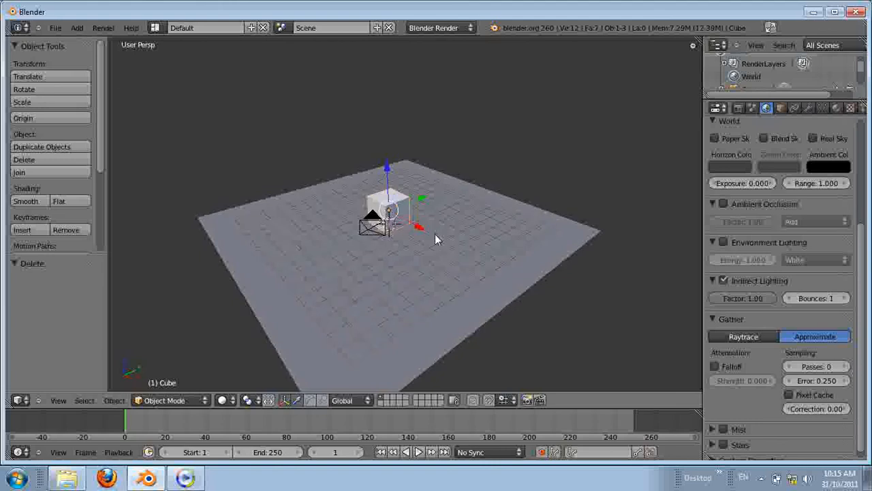
mouse_move(428, 240)
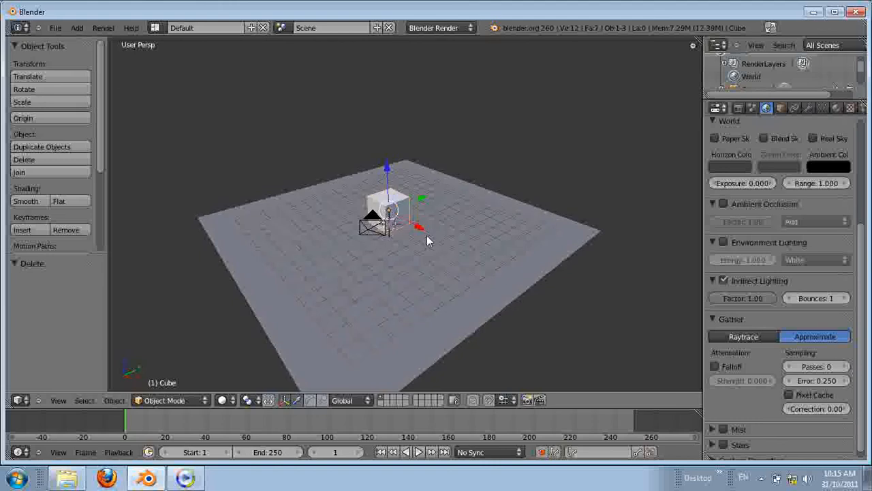
mouse_move(423, 240)
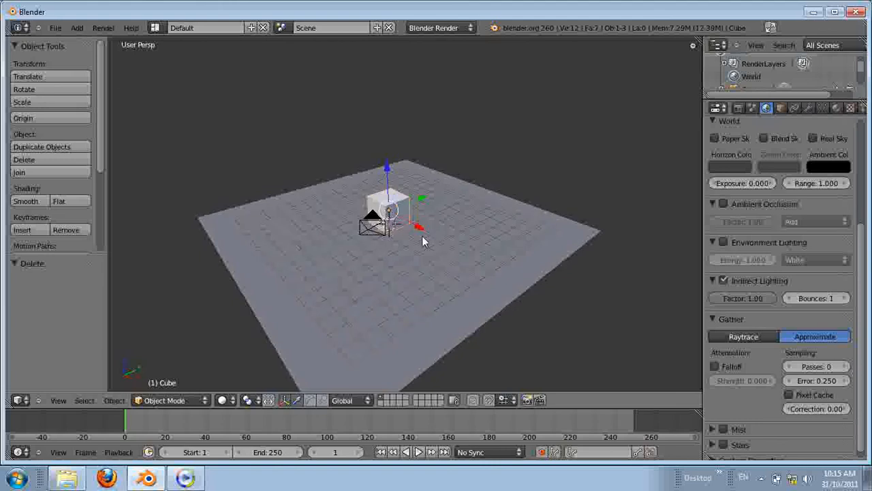